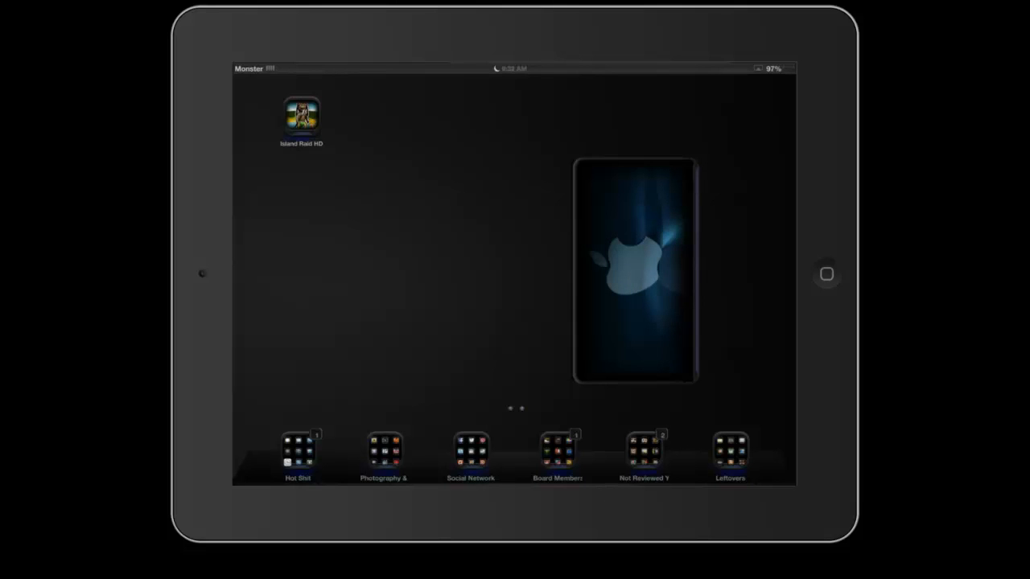
Step: Launch Island Raid HD from the iPad home screen icon
click(301, 115)
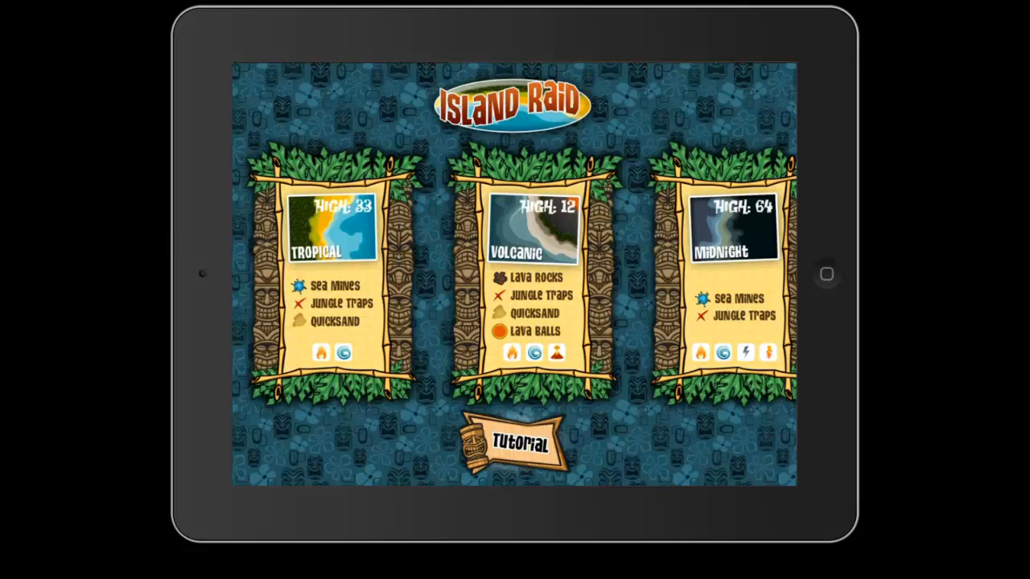
Step: Open the tutorial and page from Look Out through Sea Mines to Traps
click(515, 443)
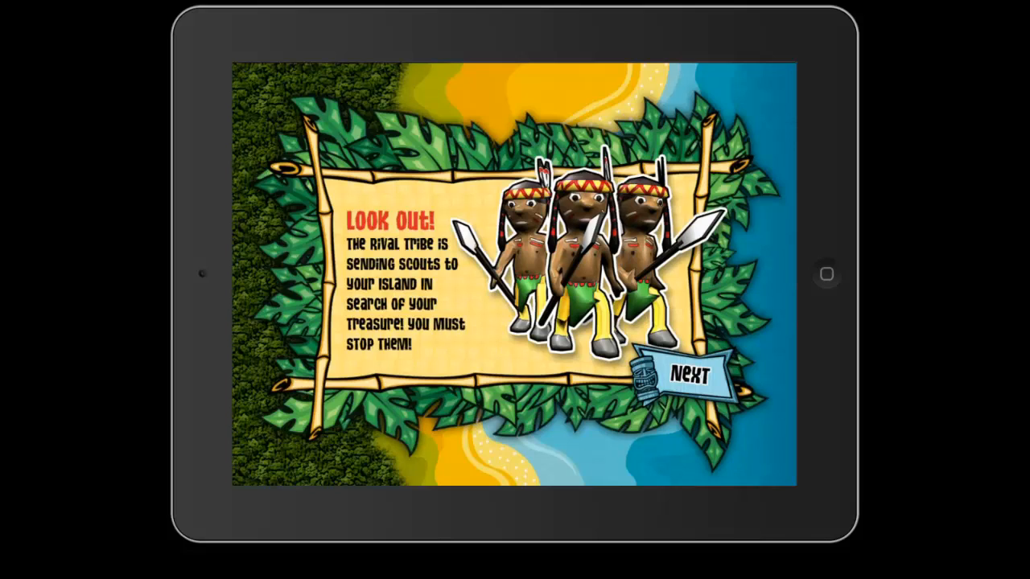
click(689, 372)
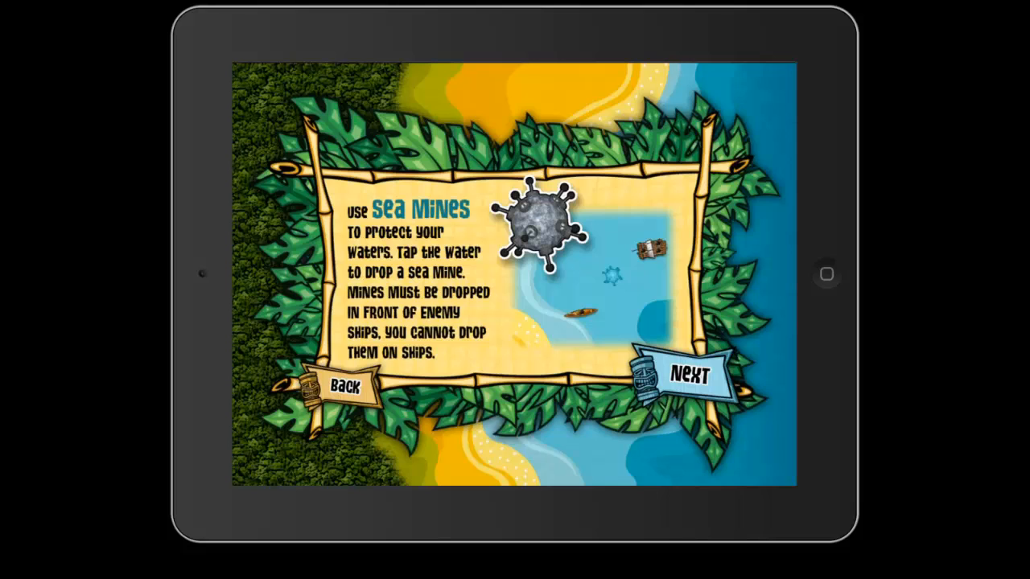
click(687, 374)
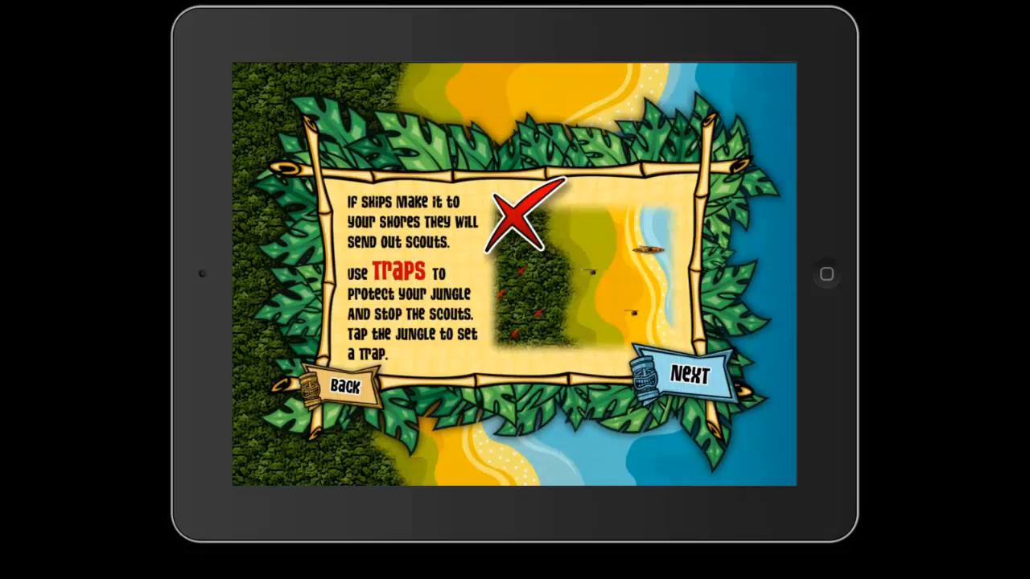
Step: Page through Quicksand and the mine and trap limits, then close the tutorial
click(690, 377)
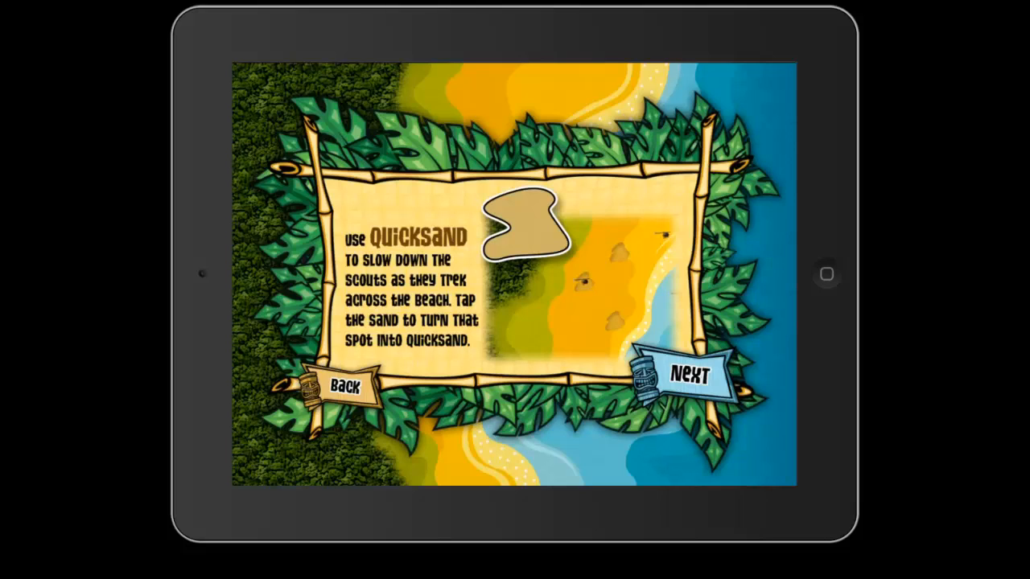
click(687, 374)
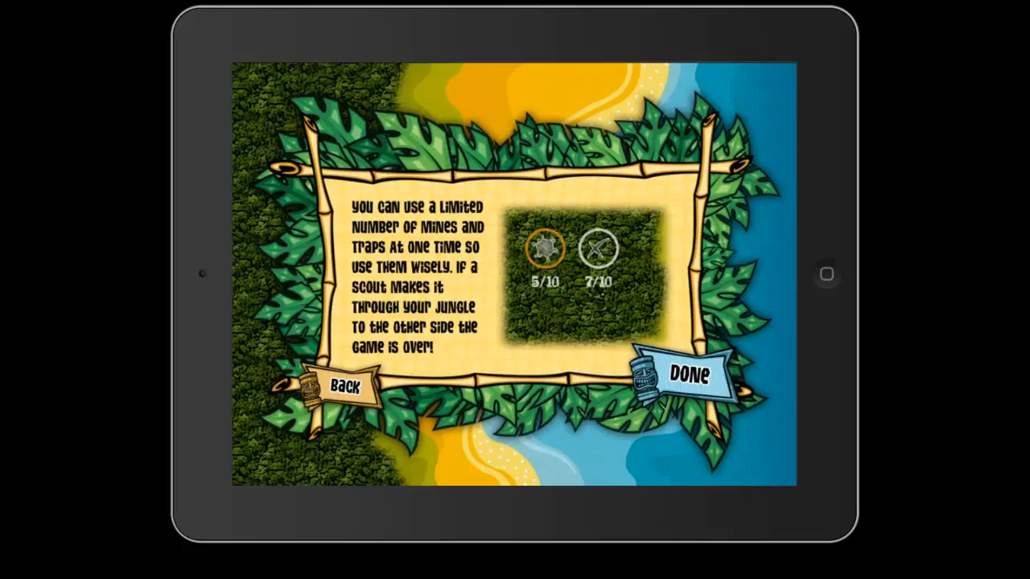
click(689, 374)
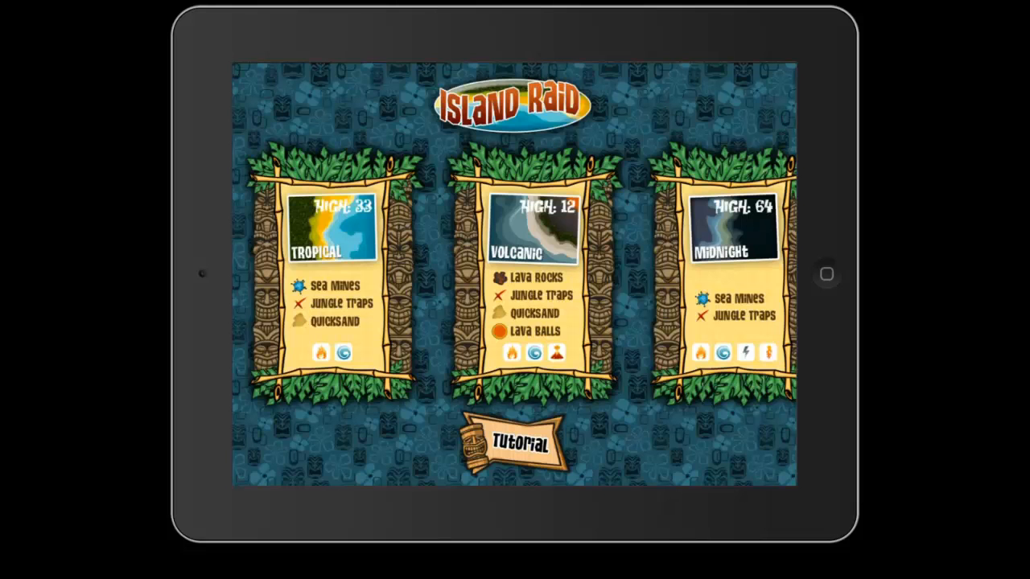
Step: Start the Tropical level and dismiss the Protect Your Island instructions
click(530, 230)
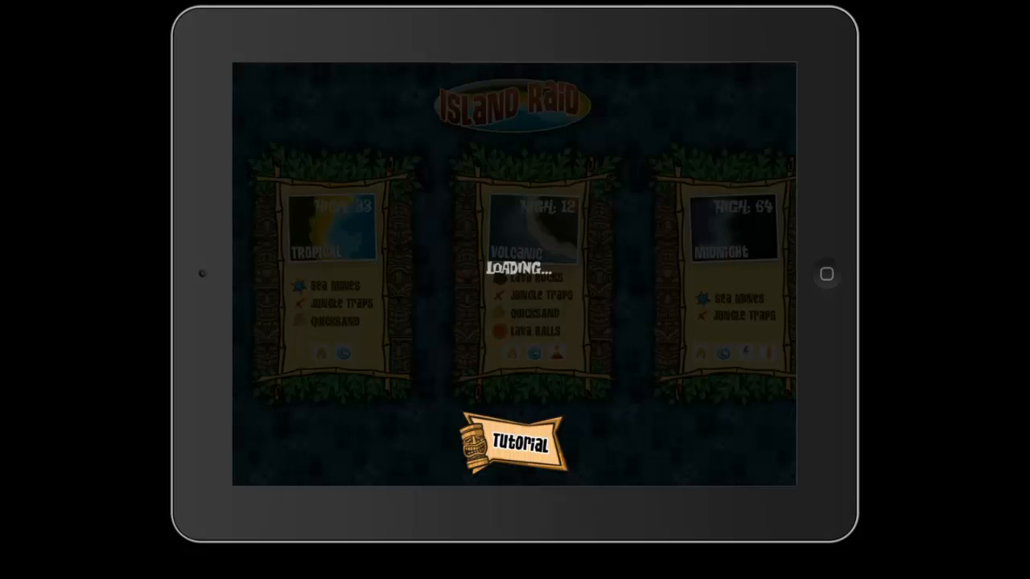
click(515, 442)
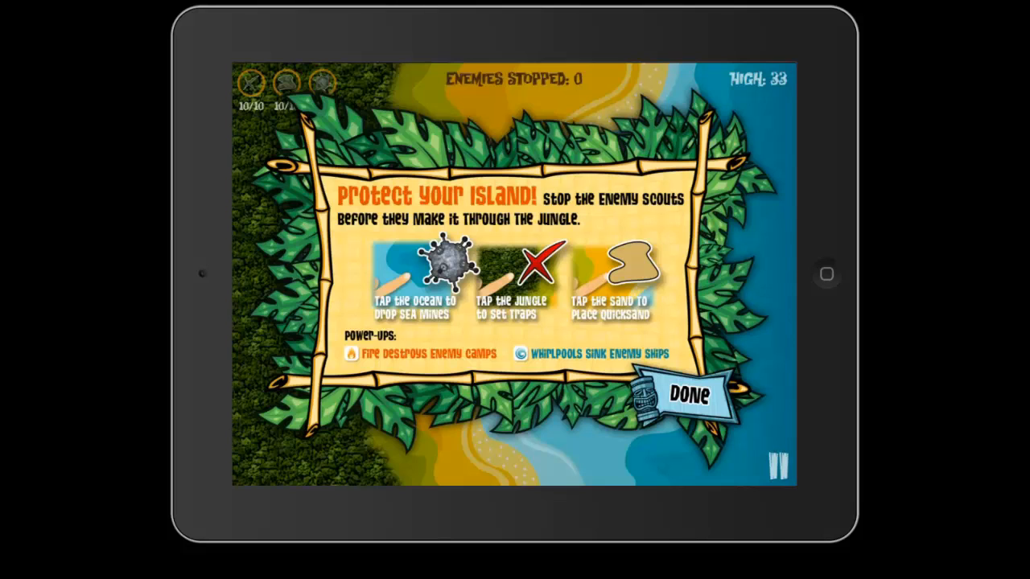
click(689, 394)
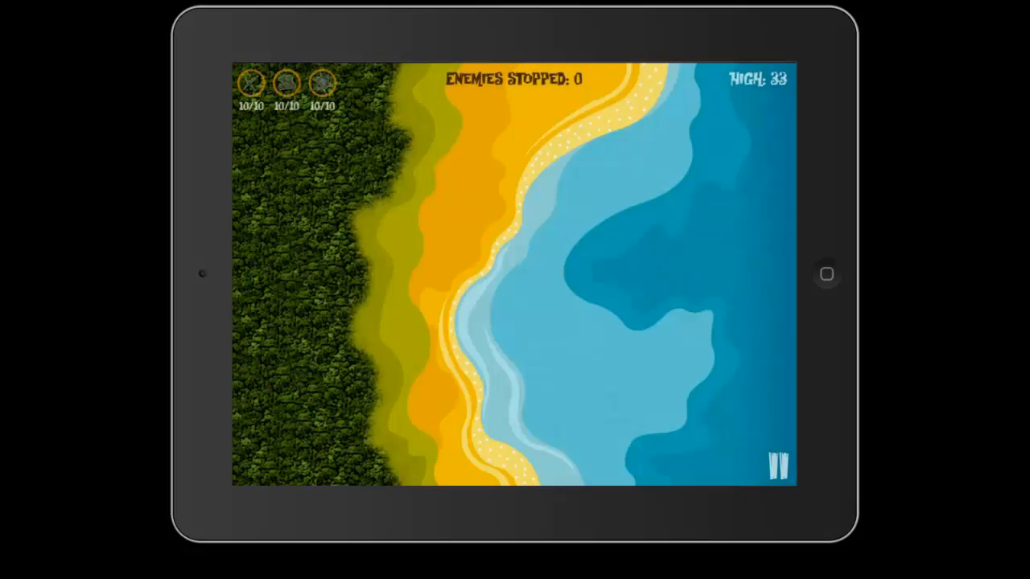